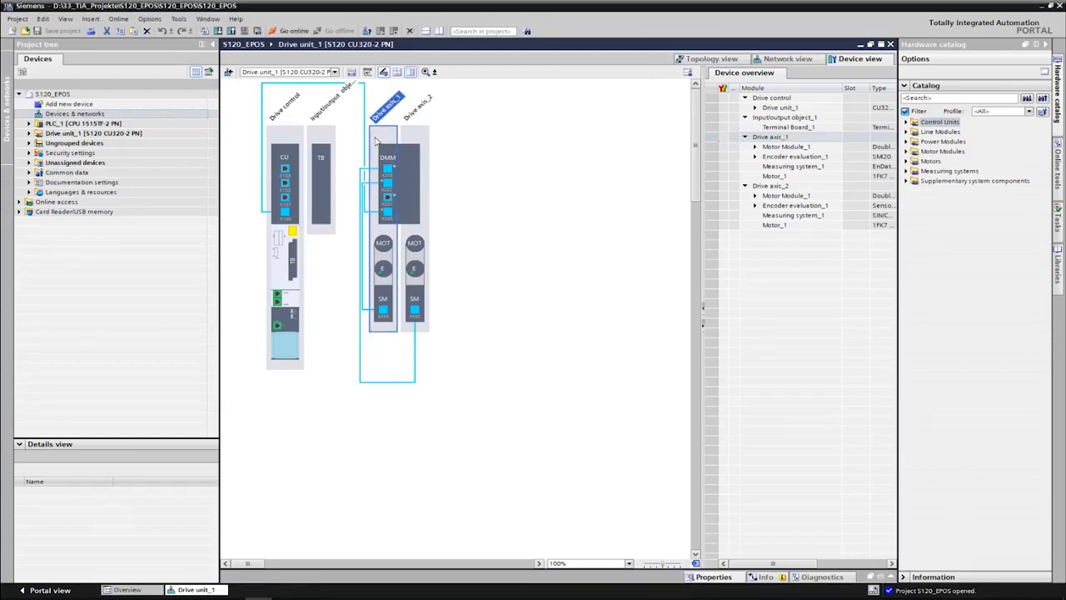
In Network view, set Drive unit_1's IO controller to PLC_1.PROFINET interface_1
left_click(786, 58)
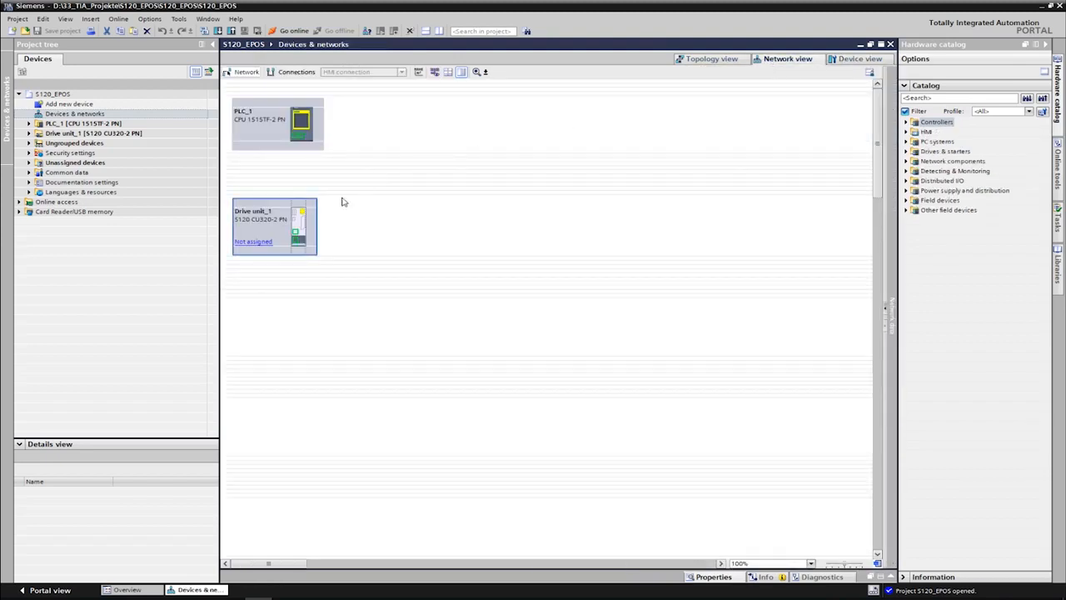
left_click(253, 241)
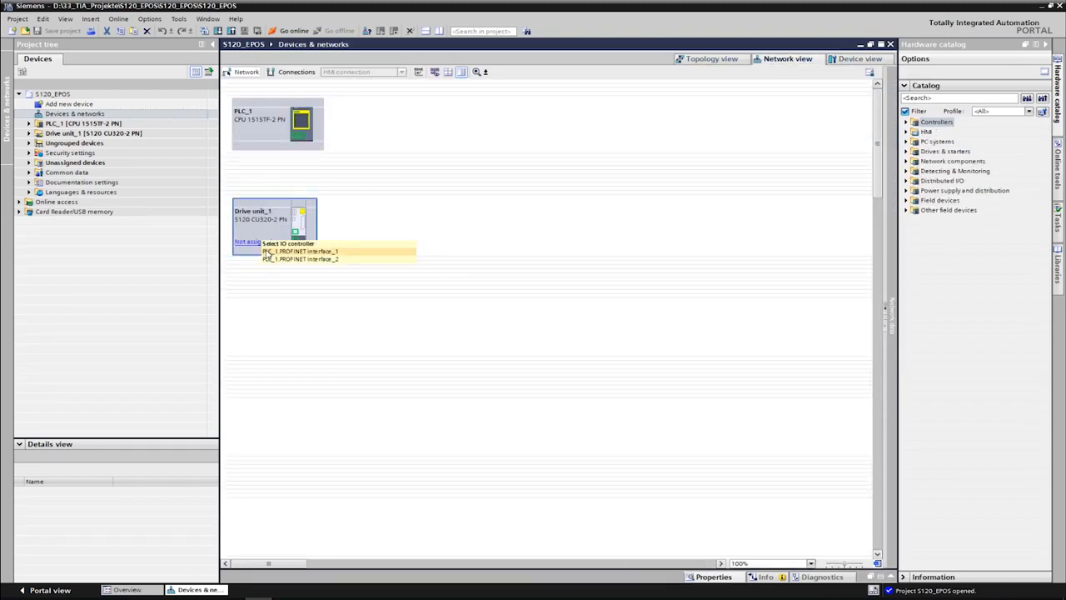
left_click(300, 250)
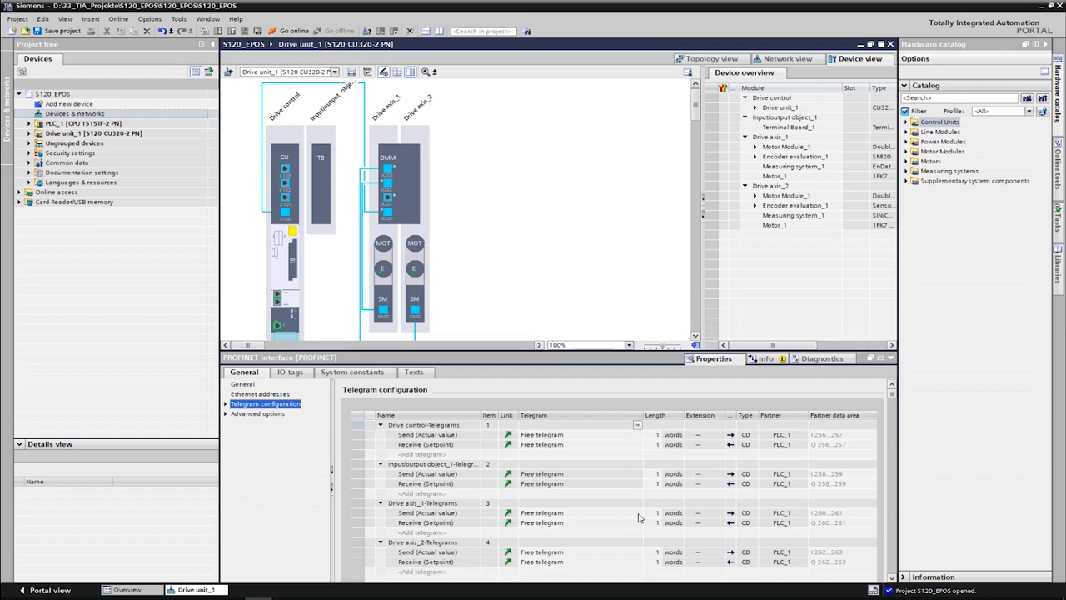
Change Drive axis_1's telegram from free telegram to SIEMENS telegram 111, 12 words each way
left_click(638, 513)
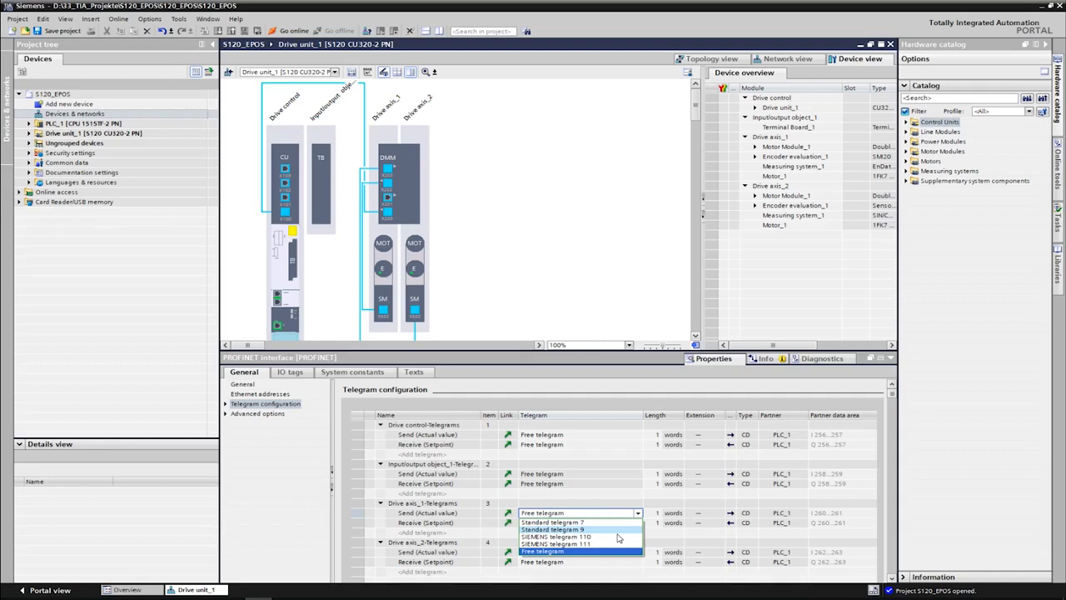
left_click(557, 543)
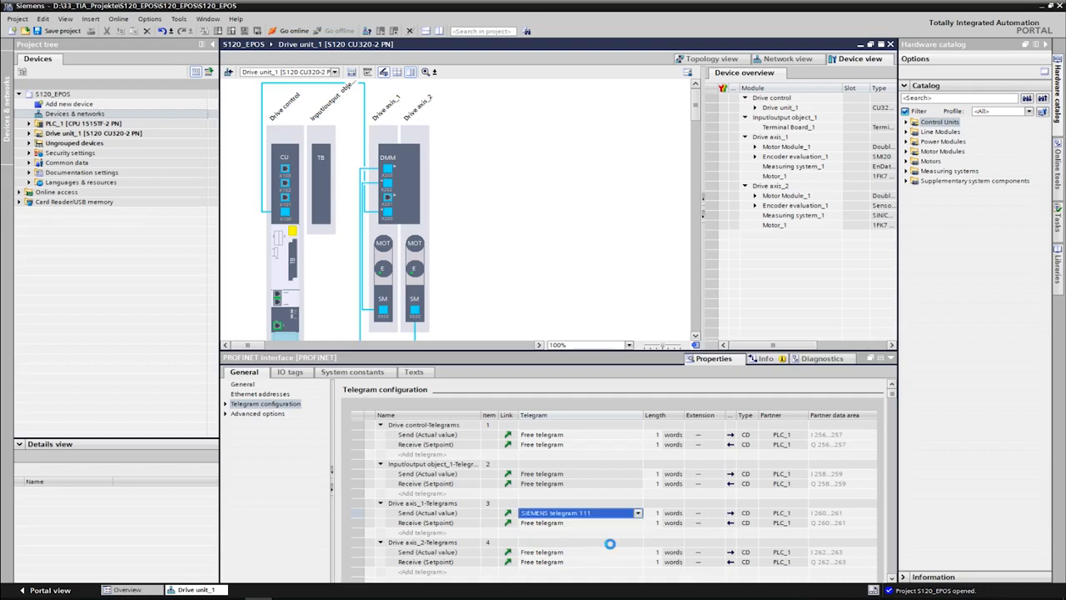
left_click(553, 513)
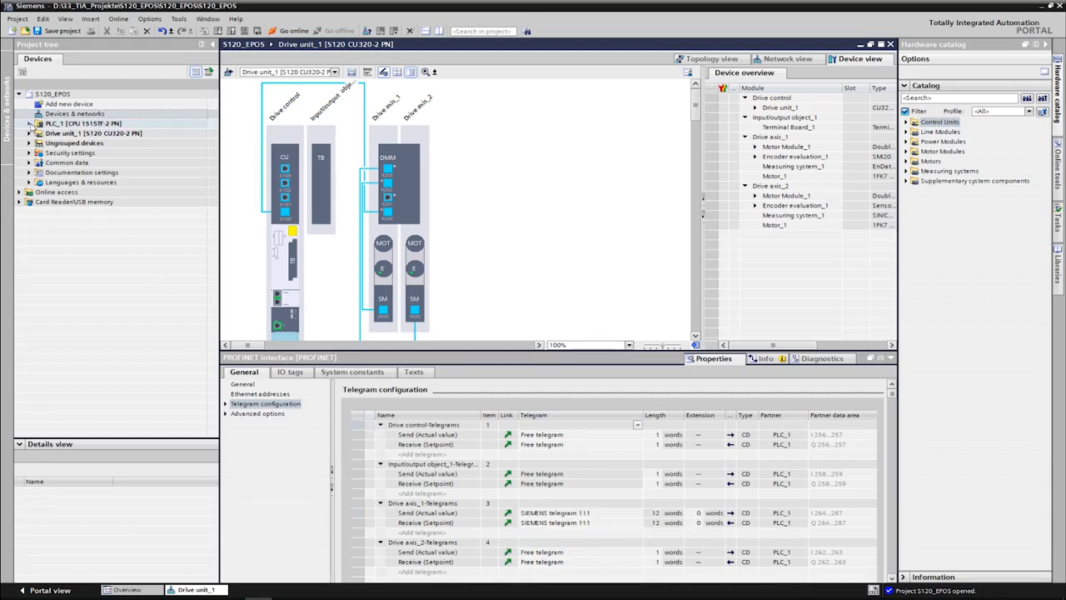
Open Main [OB1] from PLC_1's Program blocks for editing
left_click(20, 123)
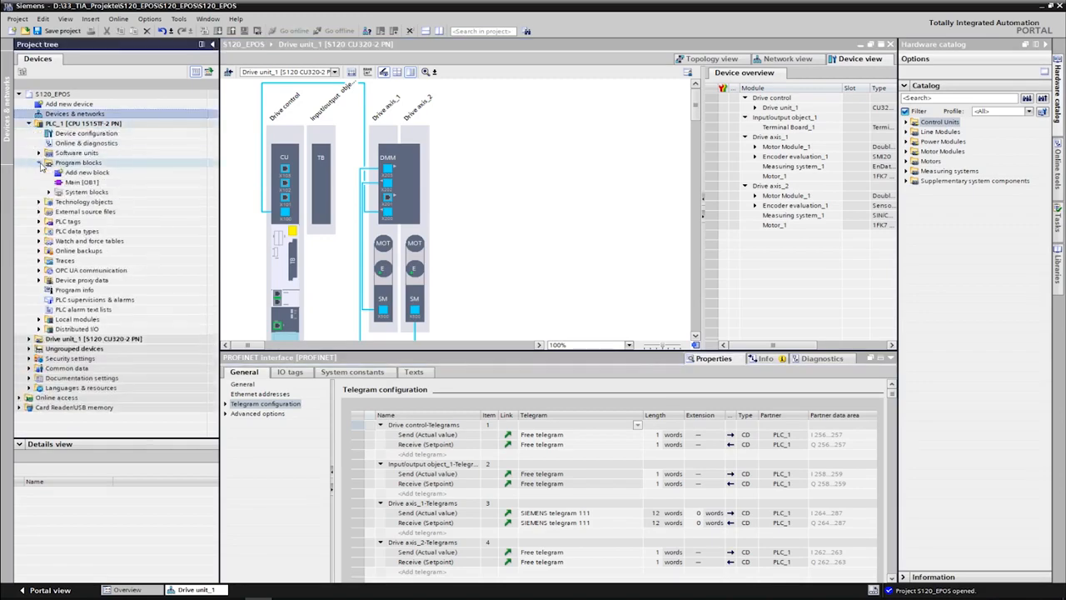
left_click(83, 182)
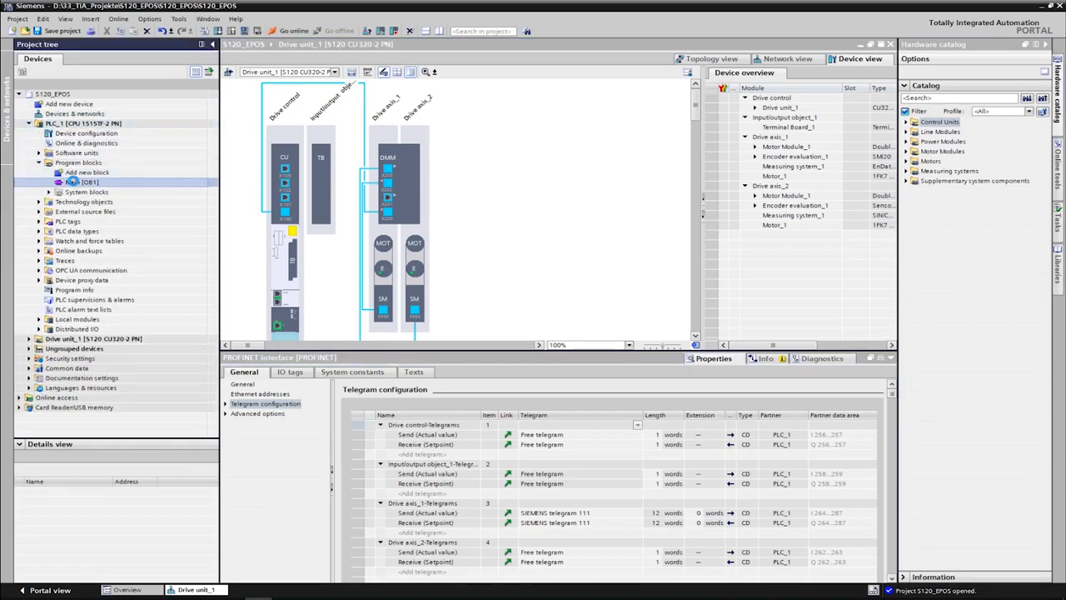
double_click(82, 182)
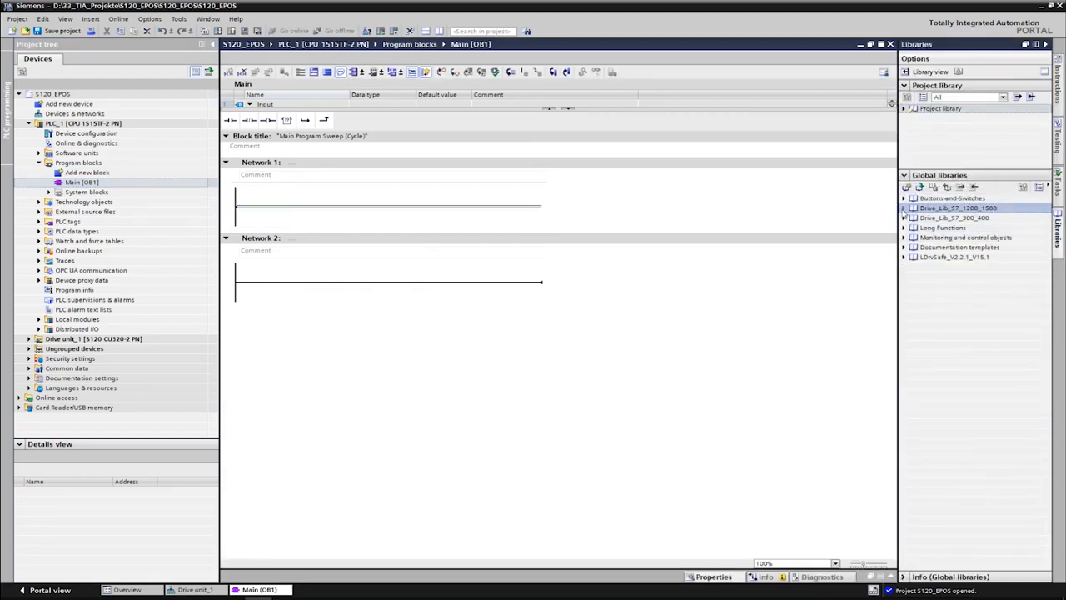
Expand the Drive_Lib_S7_1200_1500 master copies and show the Instructions task card
left_click(902, 206)
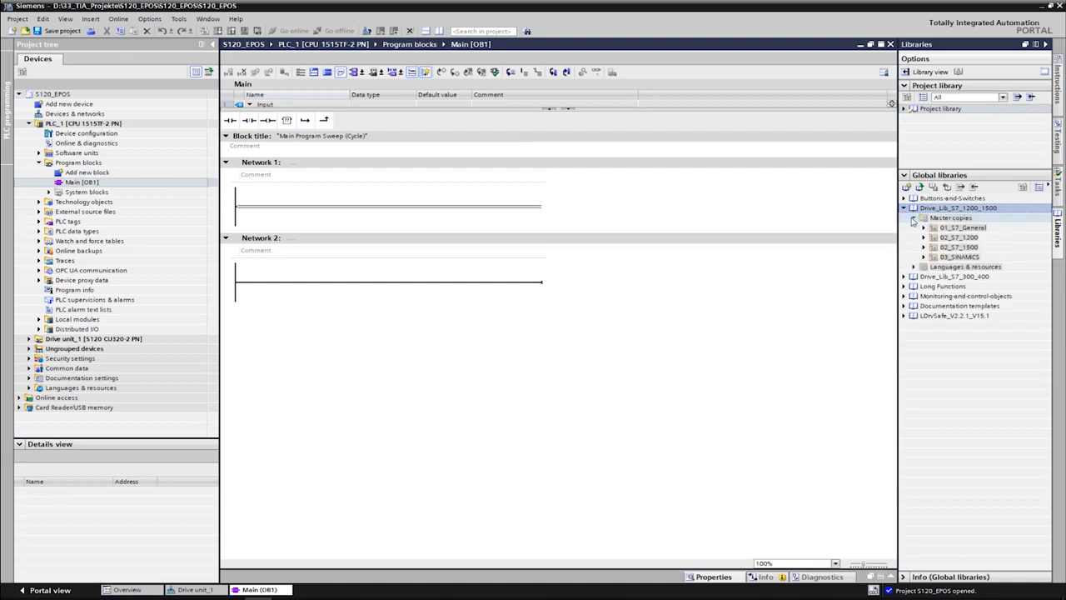
left_click(922, 256)
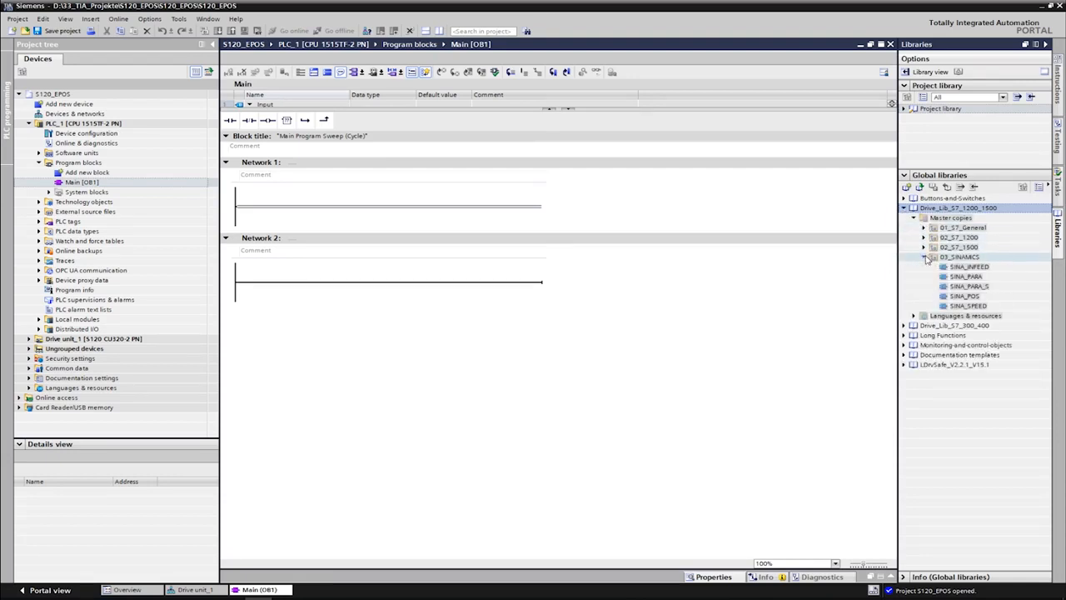
left_click(964, 296)
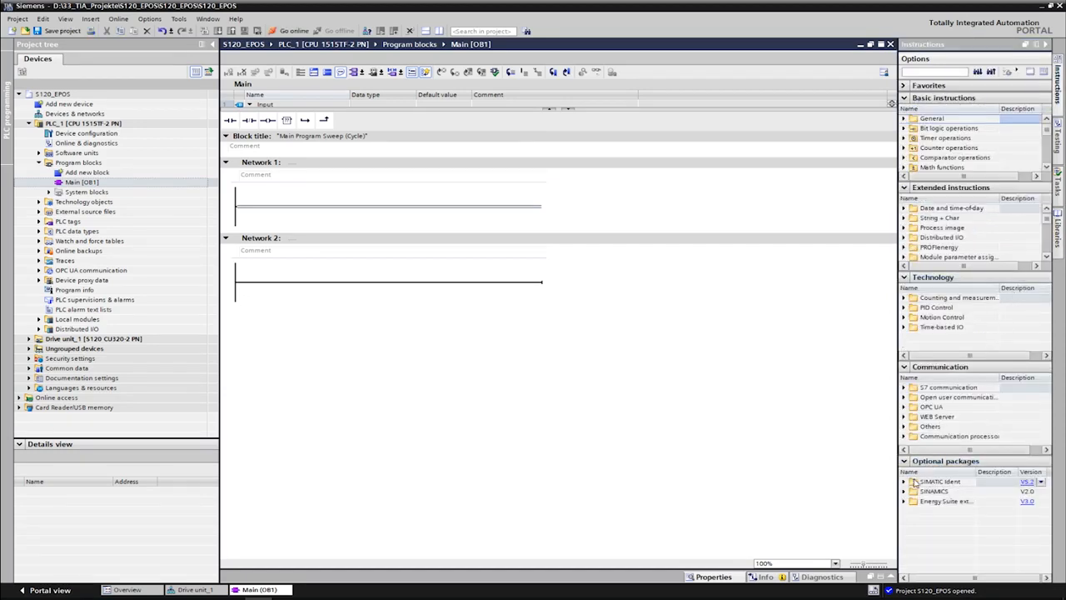
Add a SinaPos call from SINAMICS to Network 1 with single instance SinaPos_DB_1
left_click(902, 490)
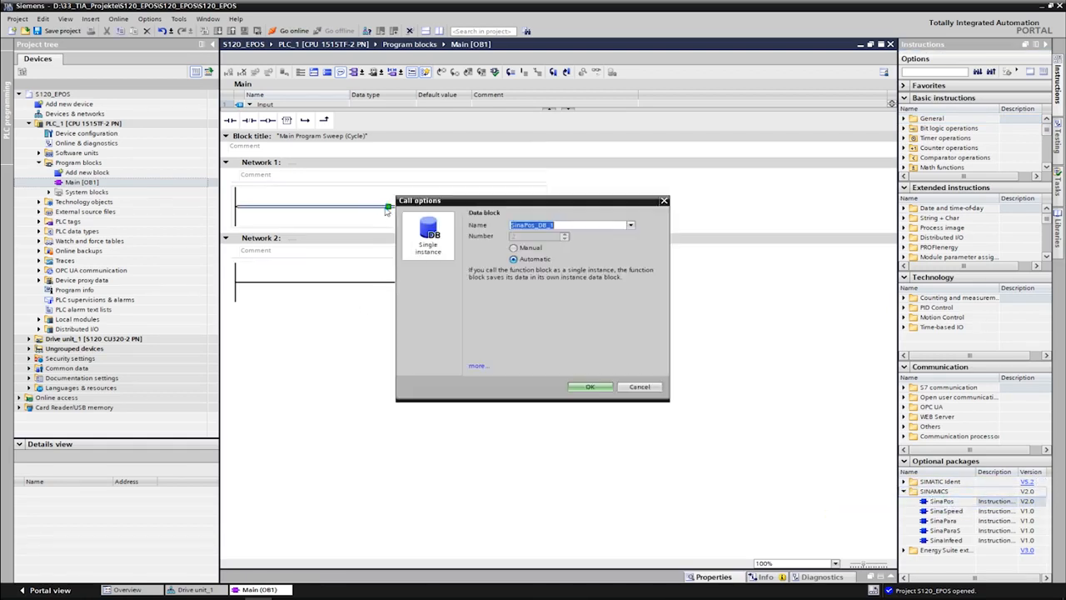
left_click(590, 386)
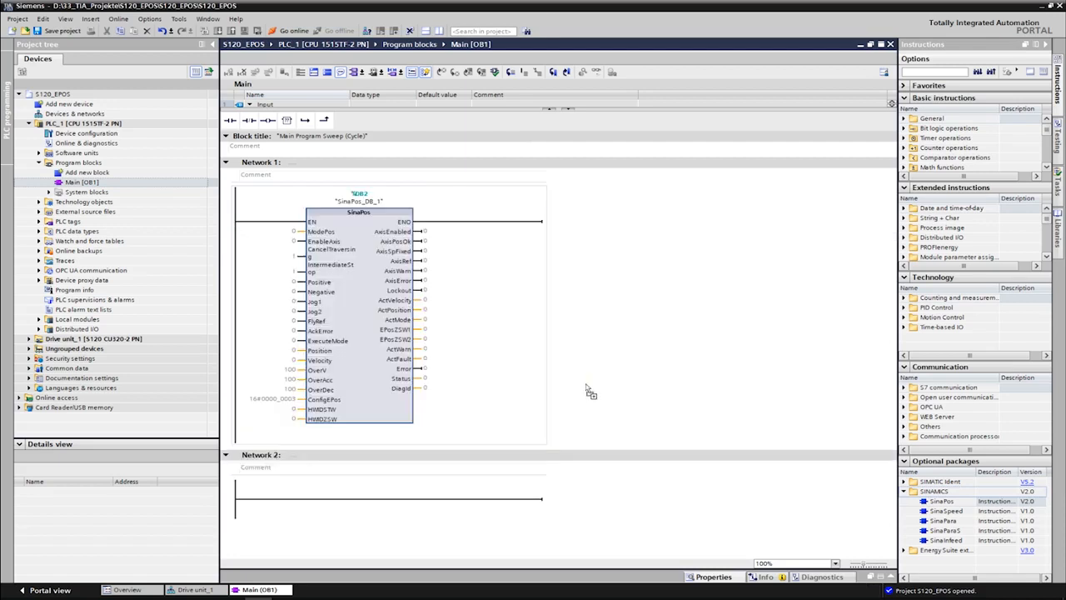
mouse_move(293, 240)
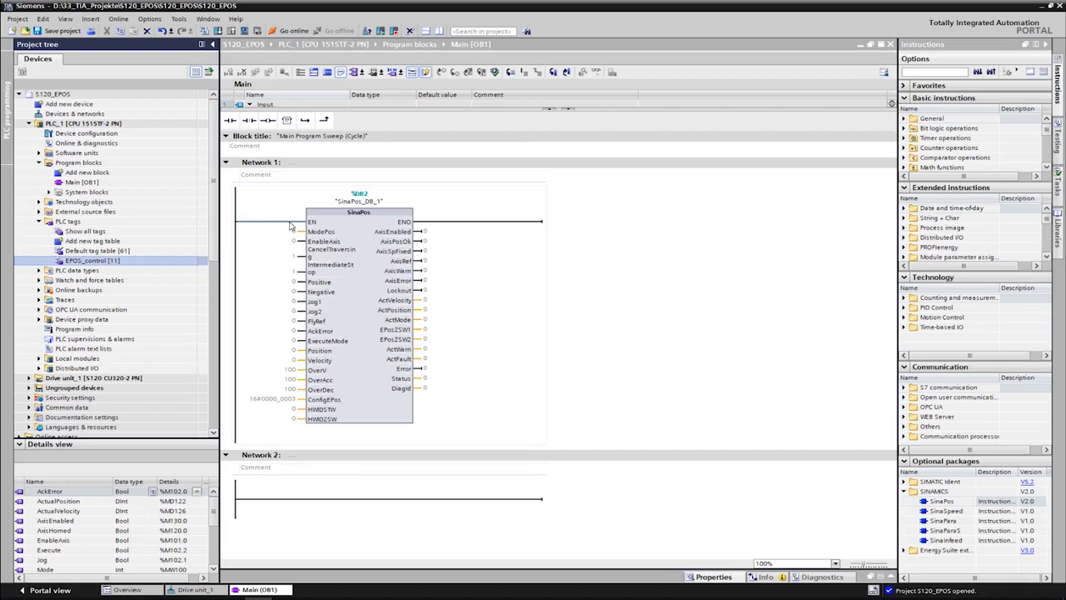
Assign EPOS_control tags to SinaPos mode, enable, jog, acknowledge, execute, position, velocity and status pins
left_click(266, 230)
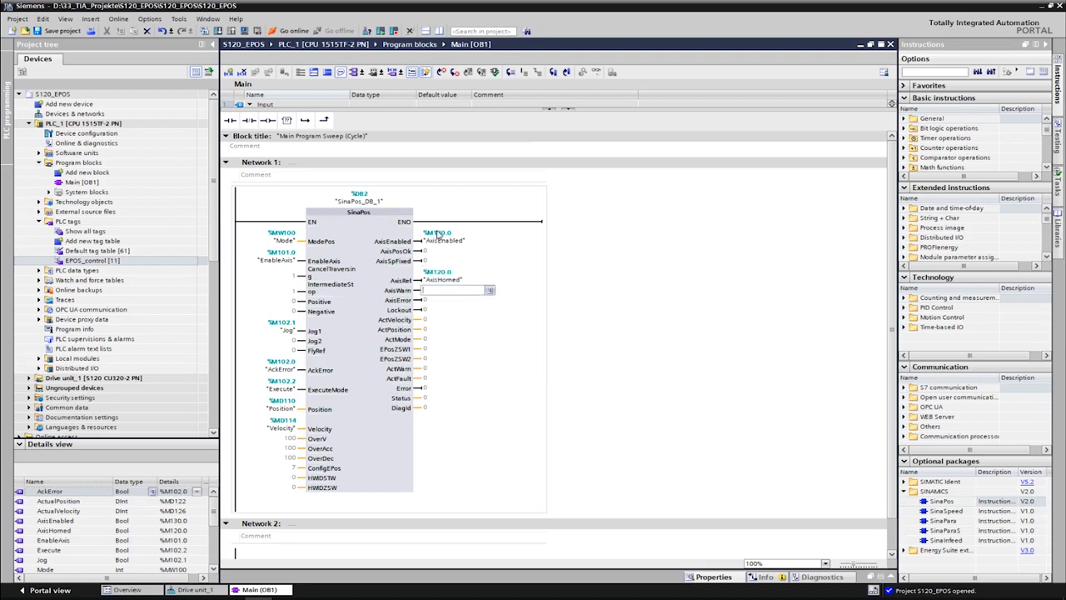
left_click(453, 320)
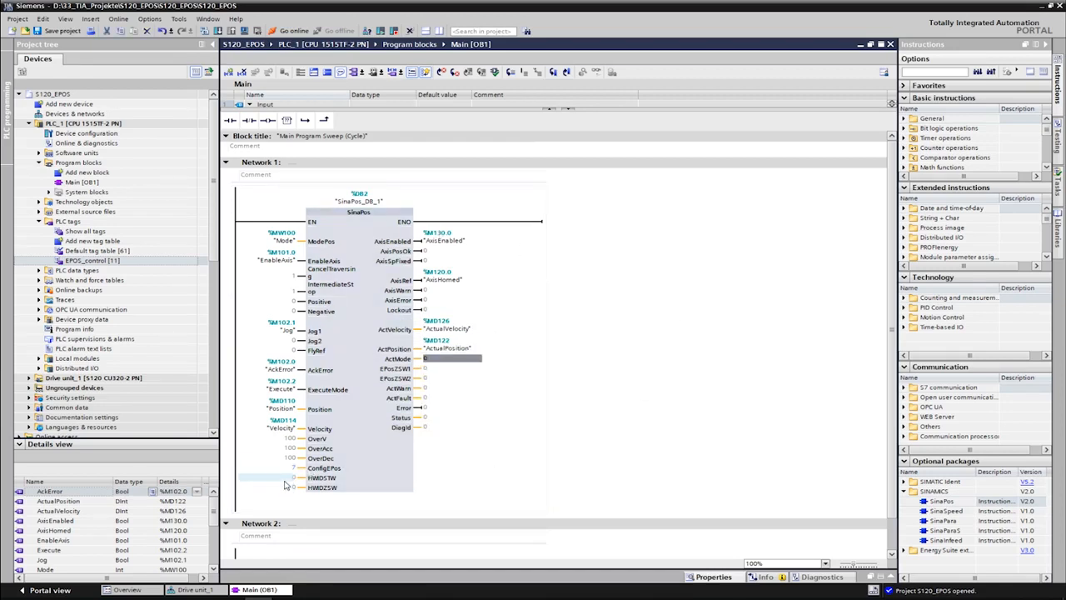
Look up Drive axis_1's SIEMENS telegram hardware identifier in the telegram configuration
left_click(196, 589)
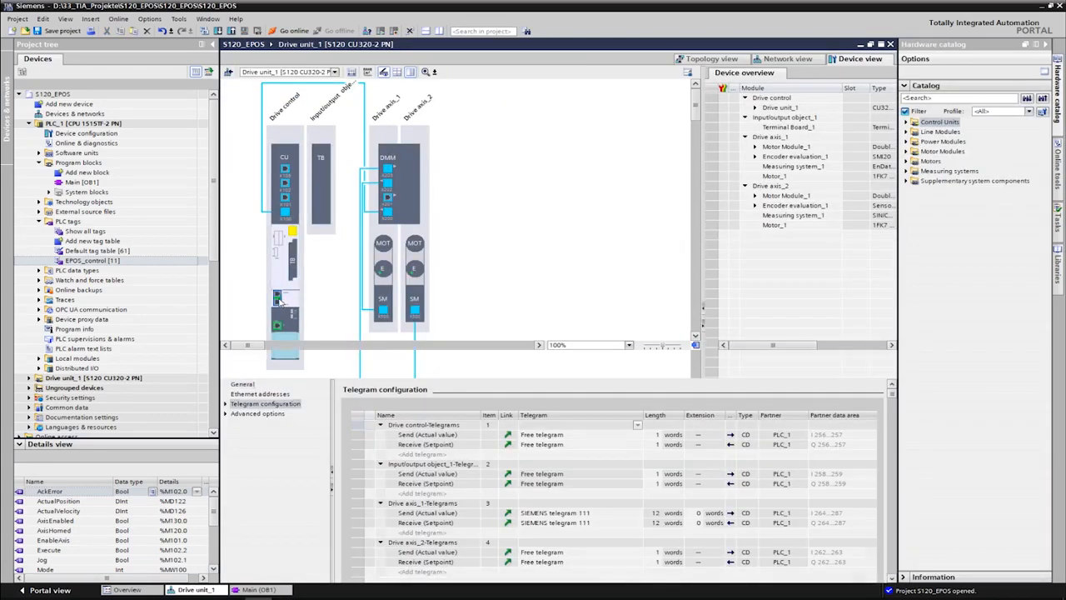
left_click(265, 403)
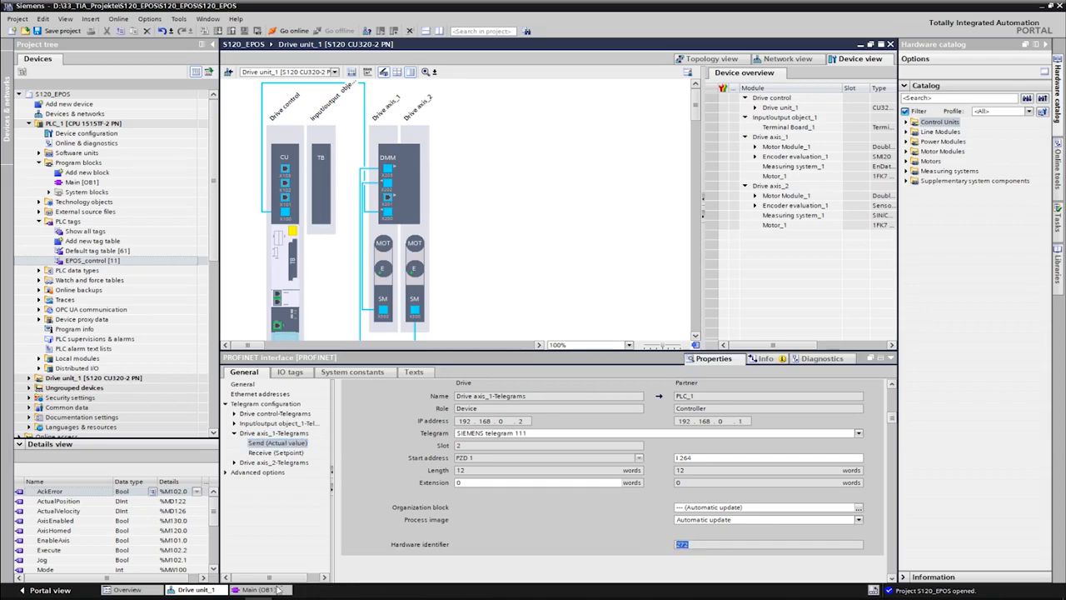
left_click(258, 590)
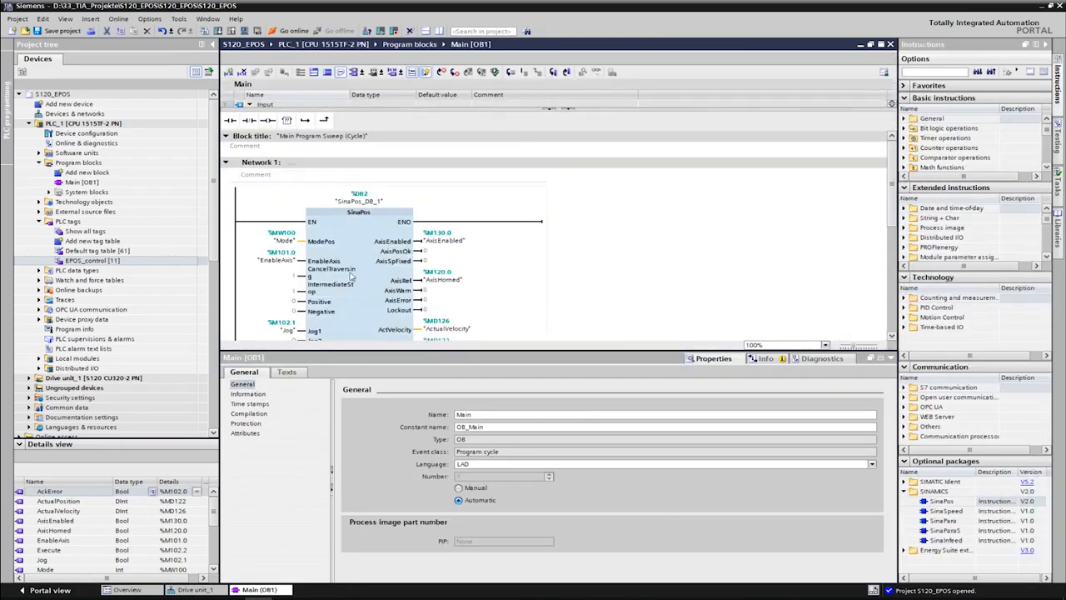
left_click(87, 229)
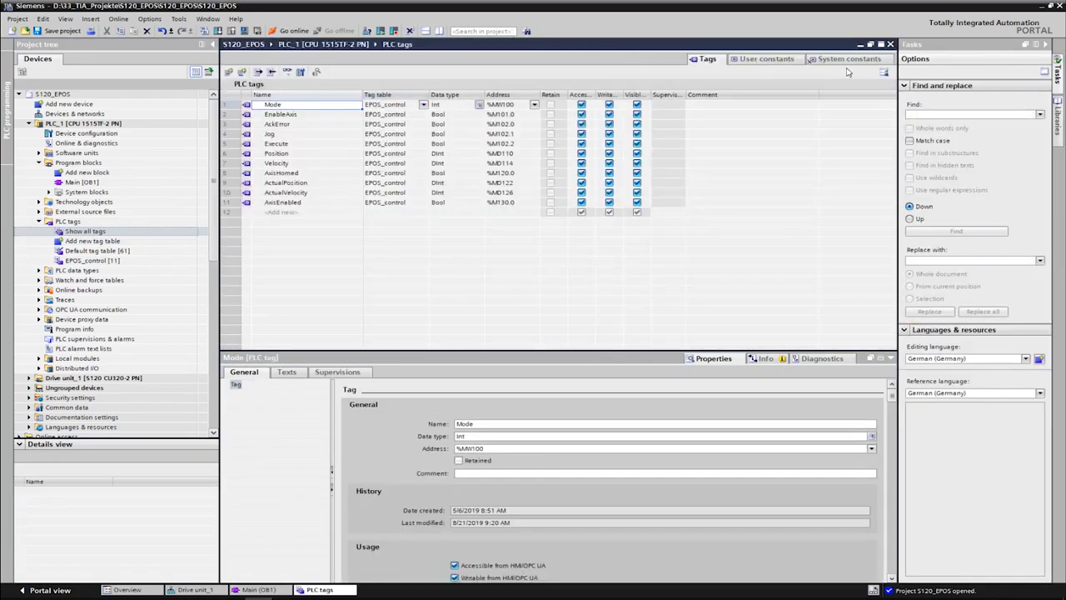
Wire the Drive_unit_1 telegram system constant to SinaPos HWIDSTW and HWIDZSW
left_click(850, 58)
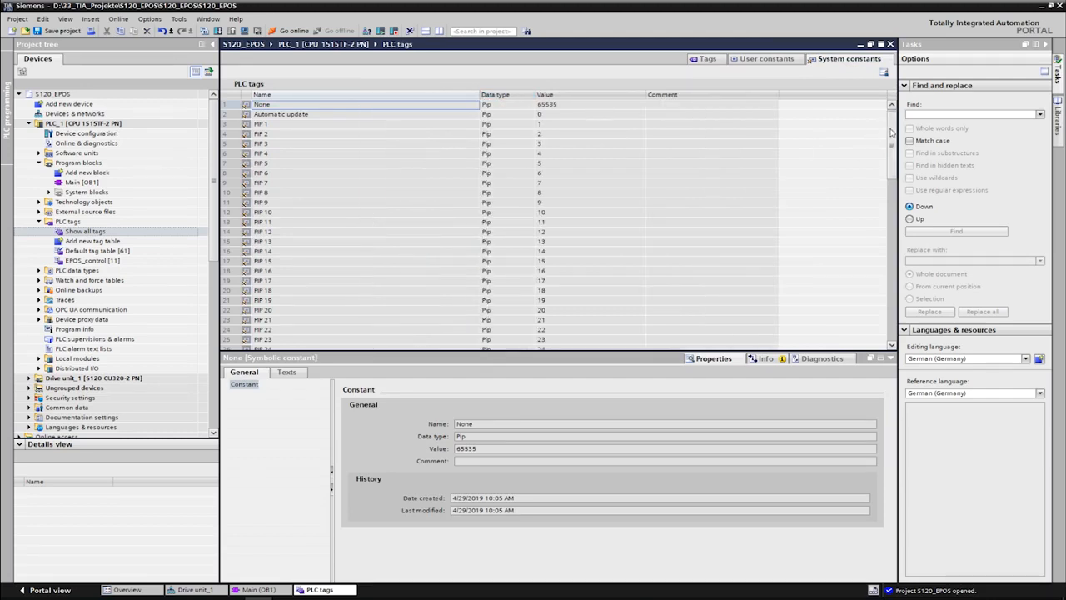
scroll("down", 3)
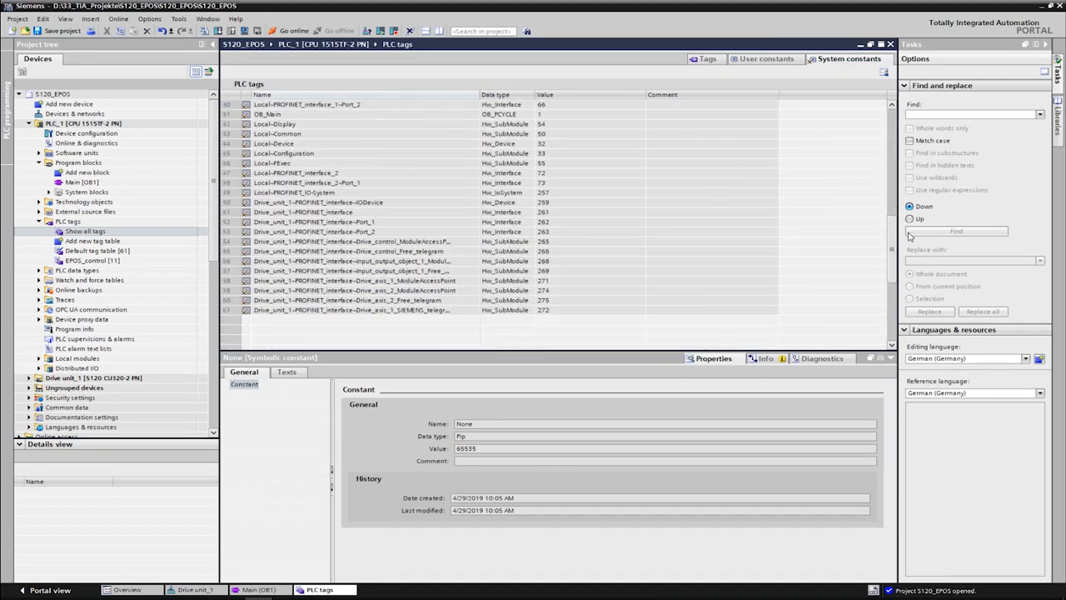
left_click(349, 309)
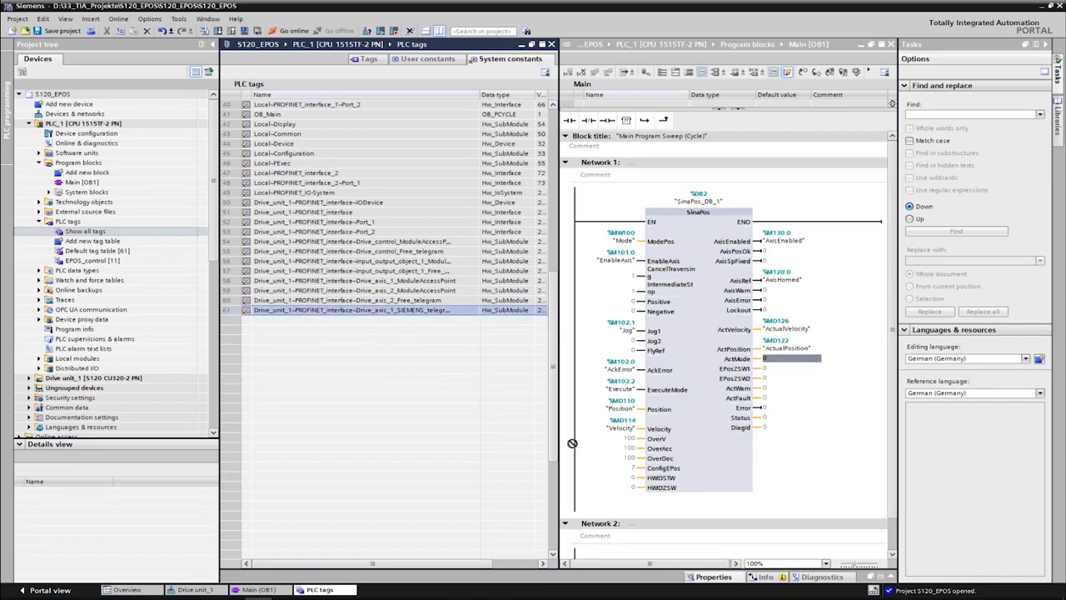
left_click(1059, 75)
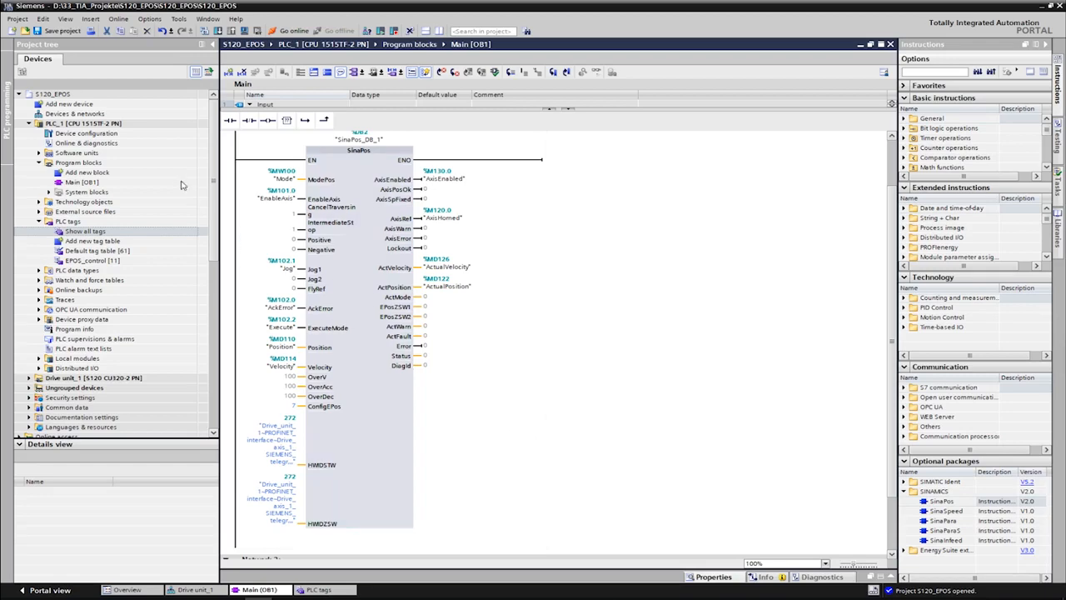
Download the project to PLC_1 and the drive, confirming Load and Finish
left_click(58, 30)
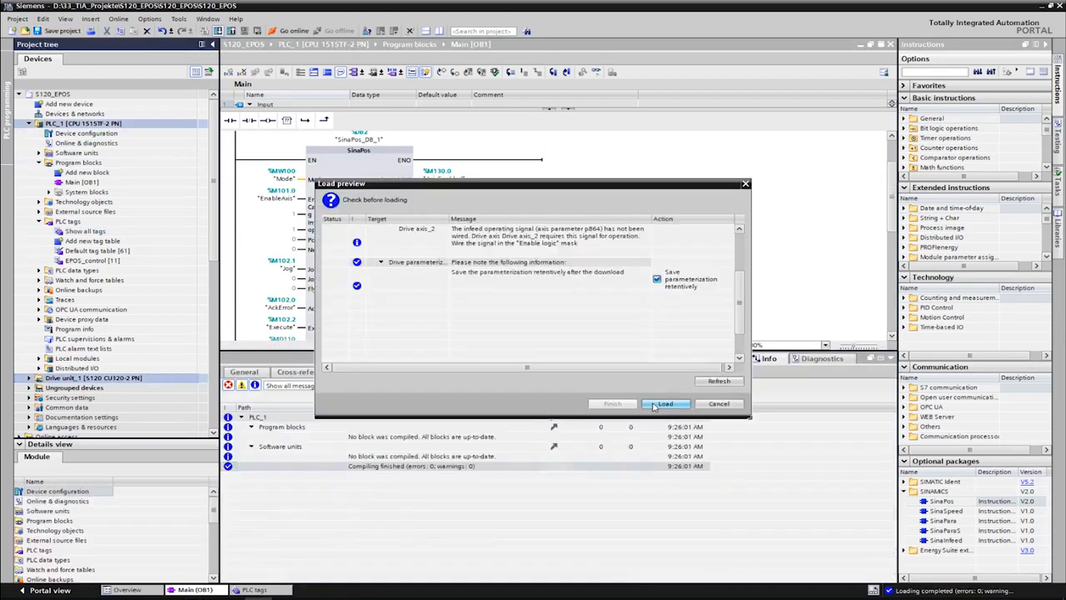
left_click(664, 403)
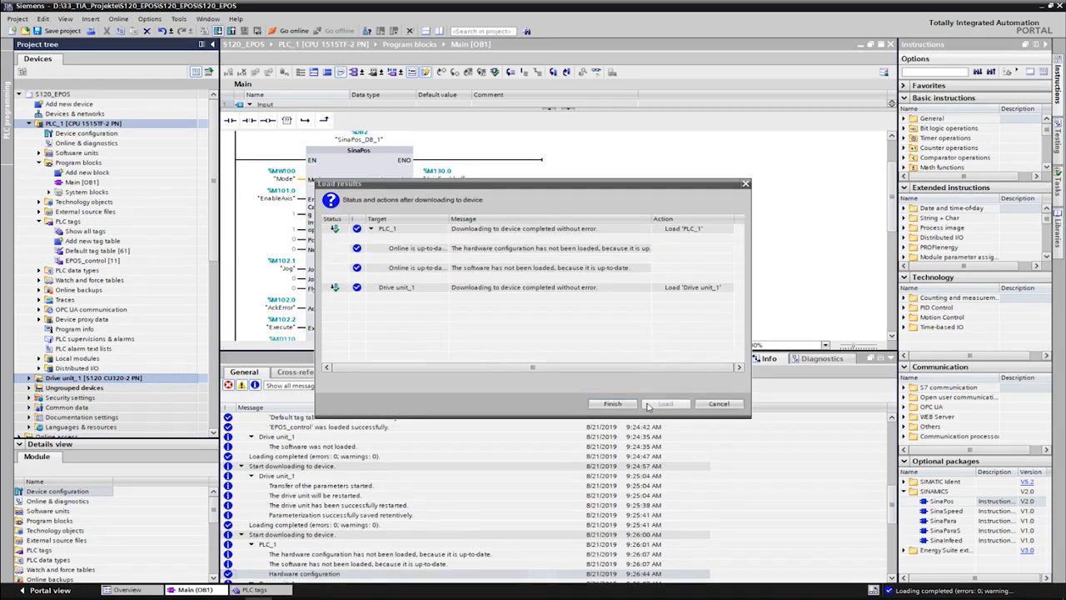
left_click(613, 403)
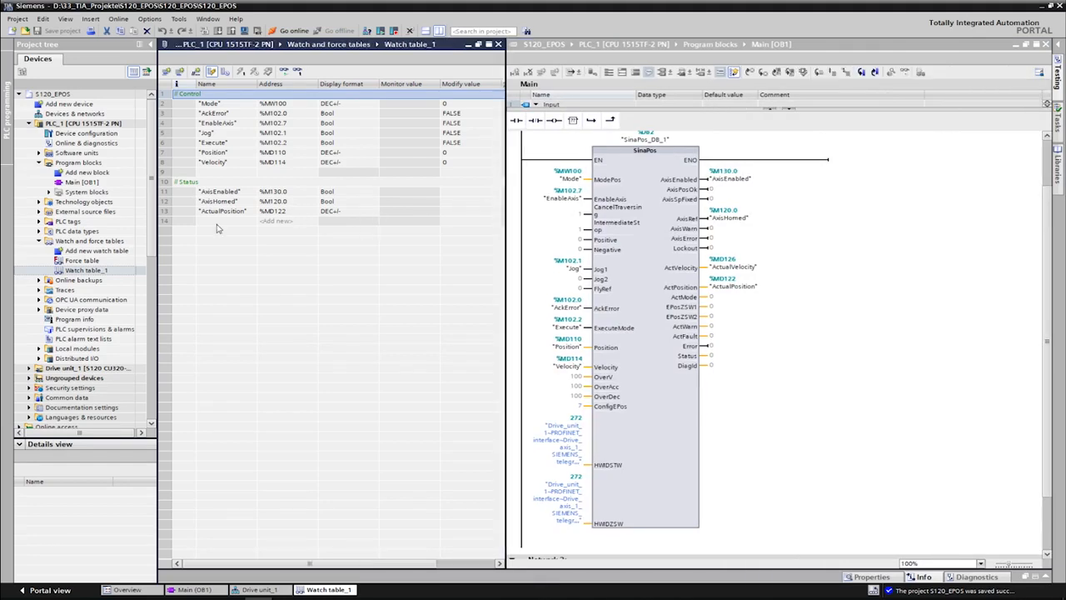
Go online from Drive_axis_1 Parameter diagnostics and monitor all watch table values
left_click(27, 368)
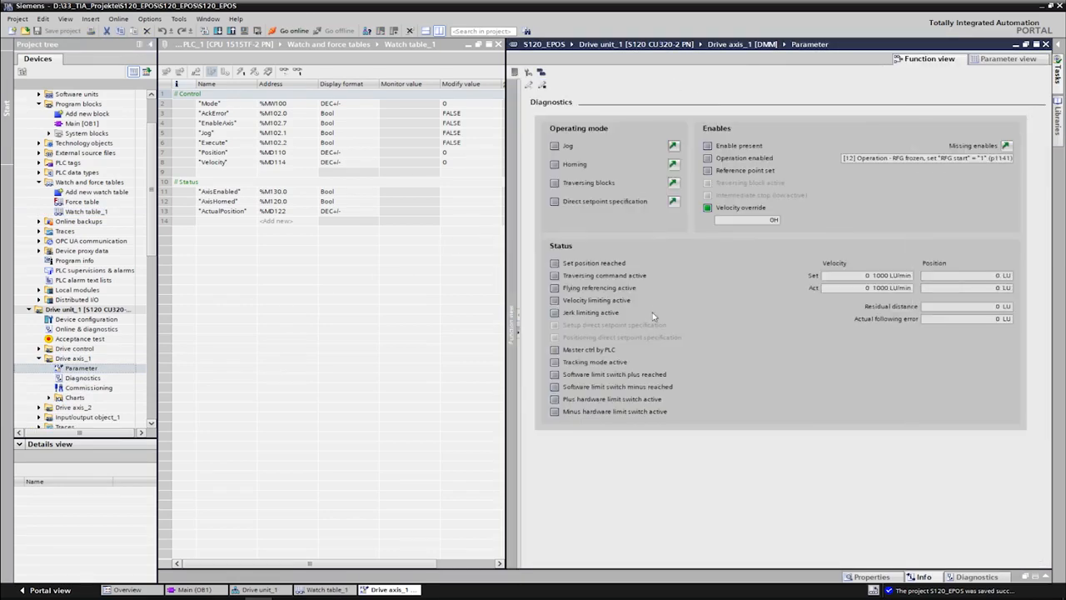
left_click(290, 30)
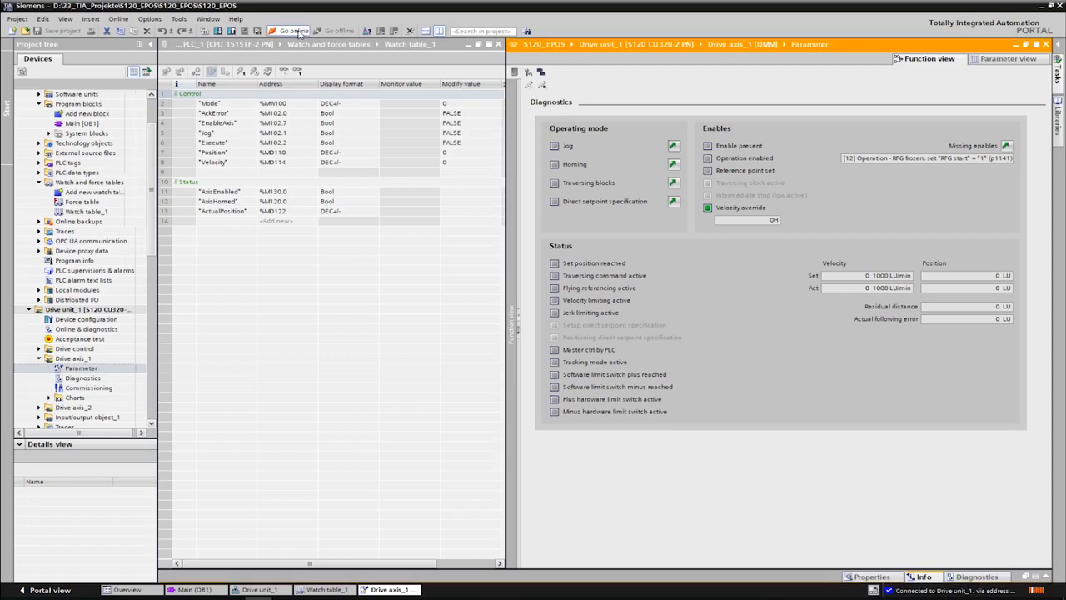
left_click(290, 30)
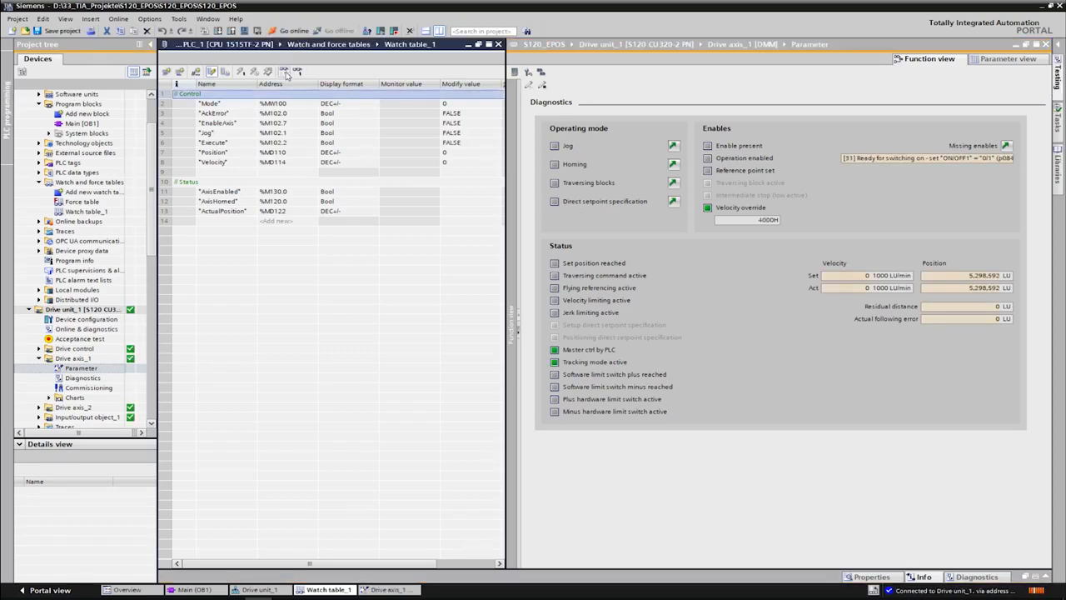
left_click(283, 72)
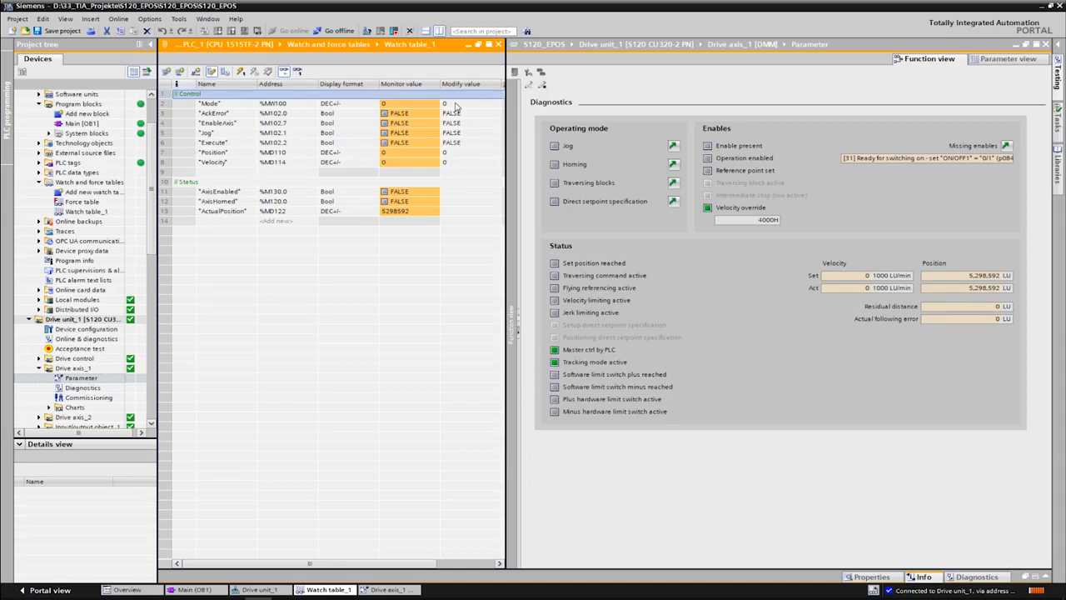
Modify Mode 7, EnableAxis TRUE and Jog1 TRUE so the axis starts jogging
left_click(471, 103)
type("7")
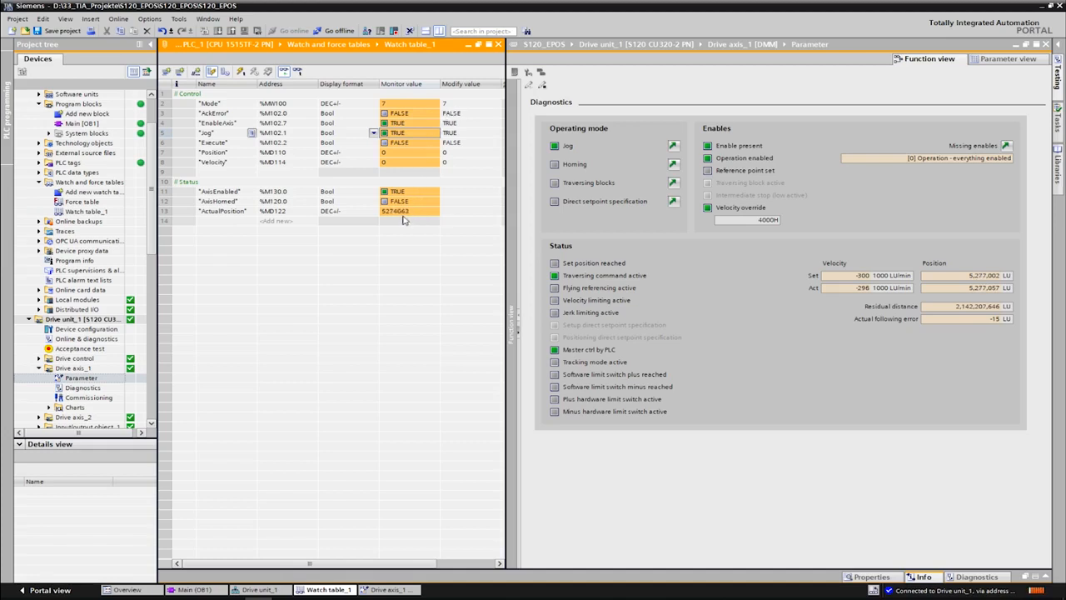
mouse_move(403, 210)
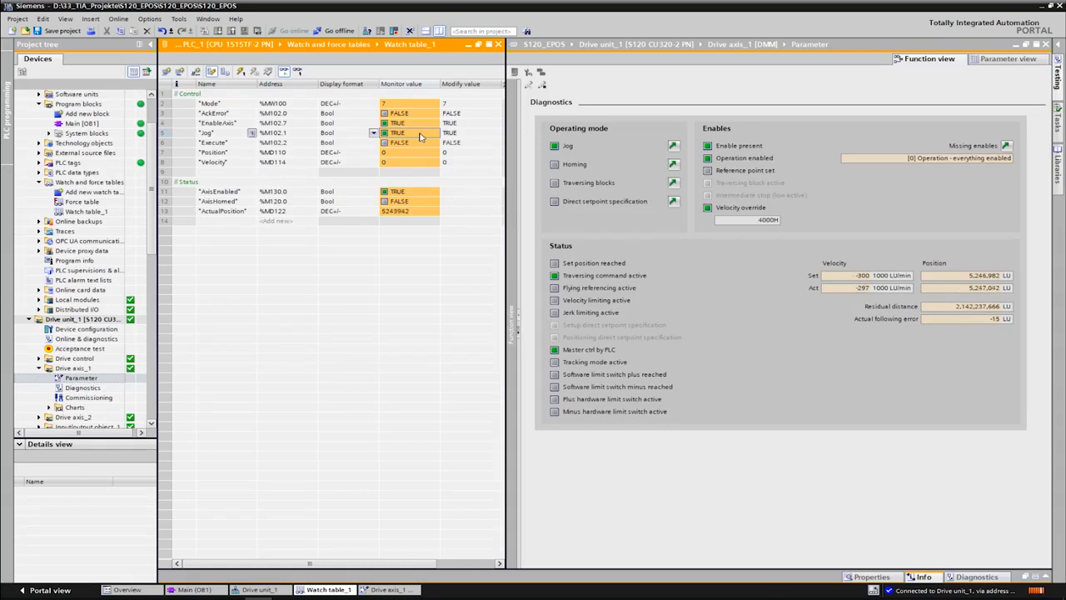
Modify Mode 5 and Execute TRUE to home the axis to position 0
left_click(398, 133)
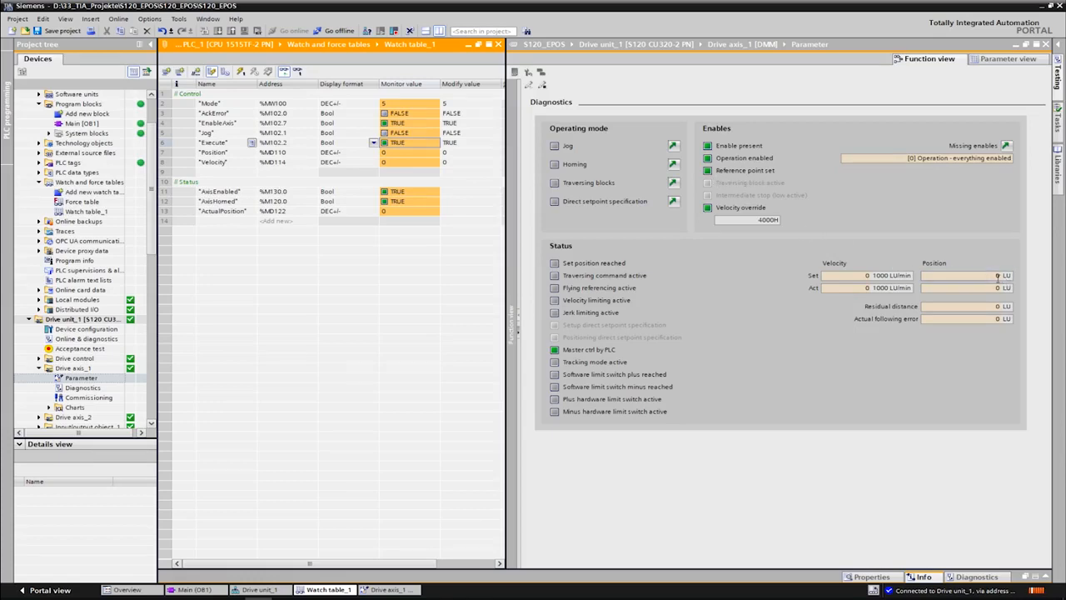
mouse_move(416, 152)
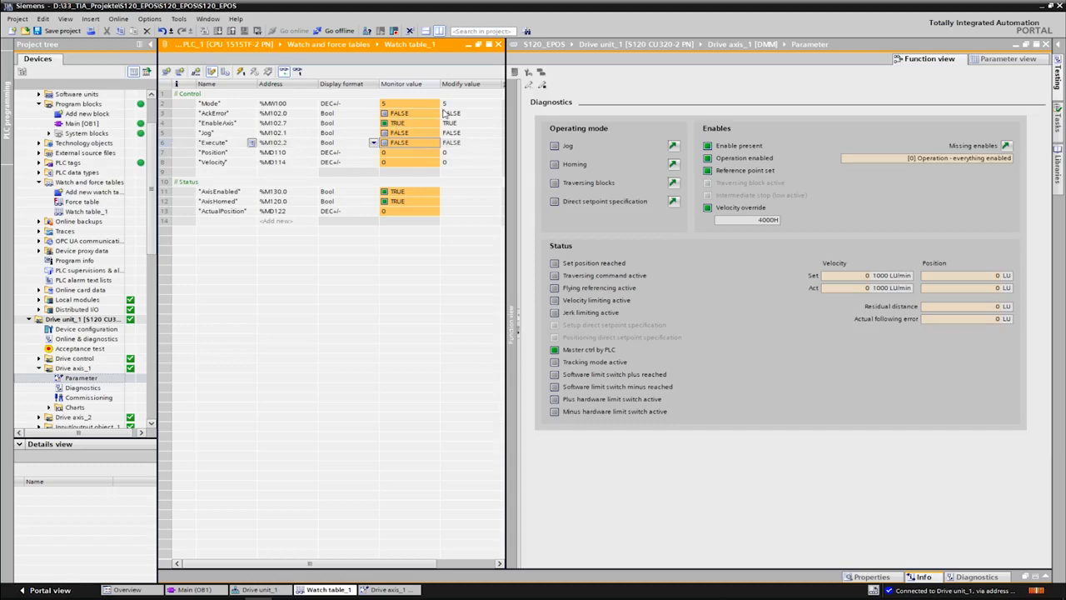
Write Mode 2, Position 150000, Velocity 5000 and Execute TRUE to move the axis
left_click(469, 103)
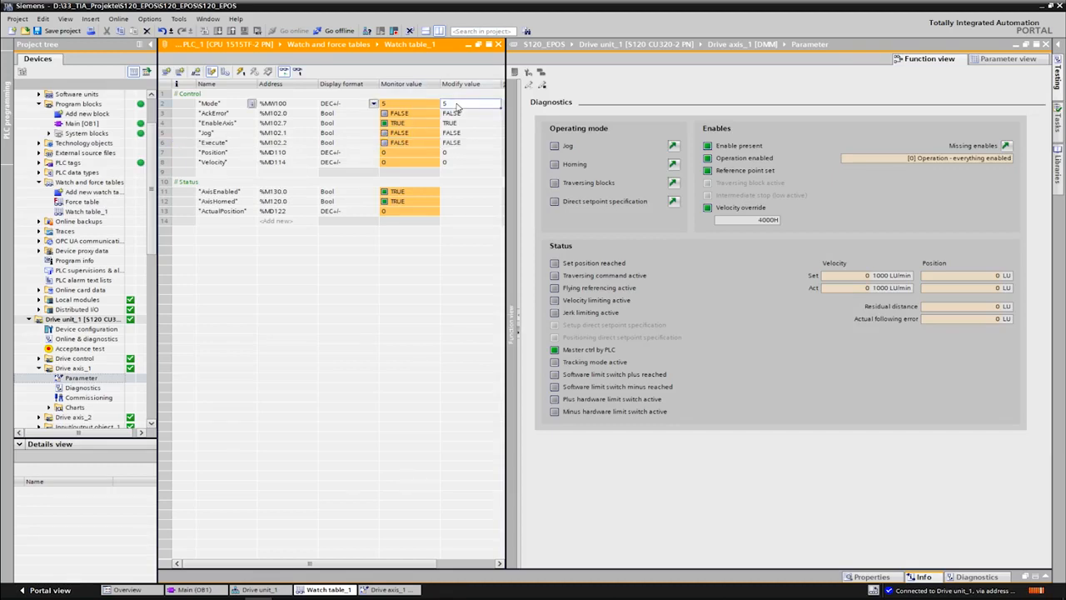
type("1")
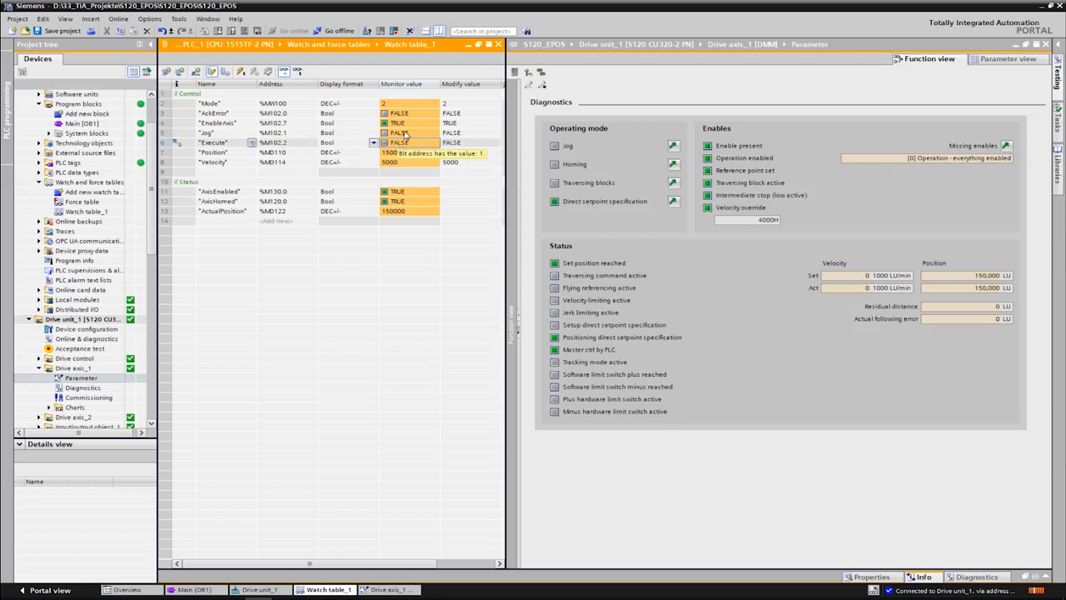
Set EnableAxis FALSE to switch the axis off and save the project
left_click(403, 123)
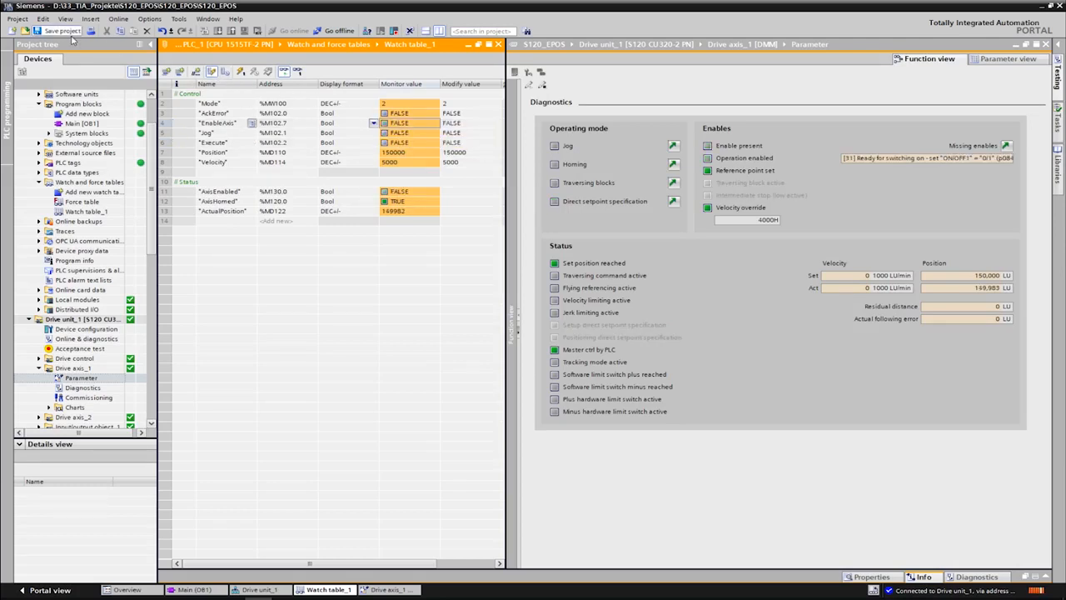
left_click(58, 30)
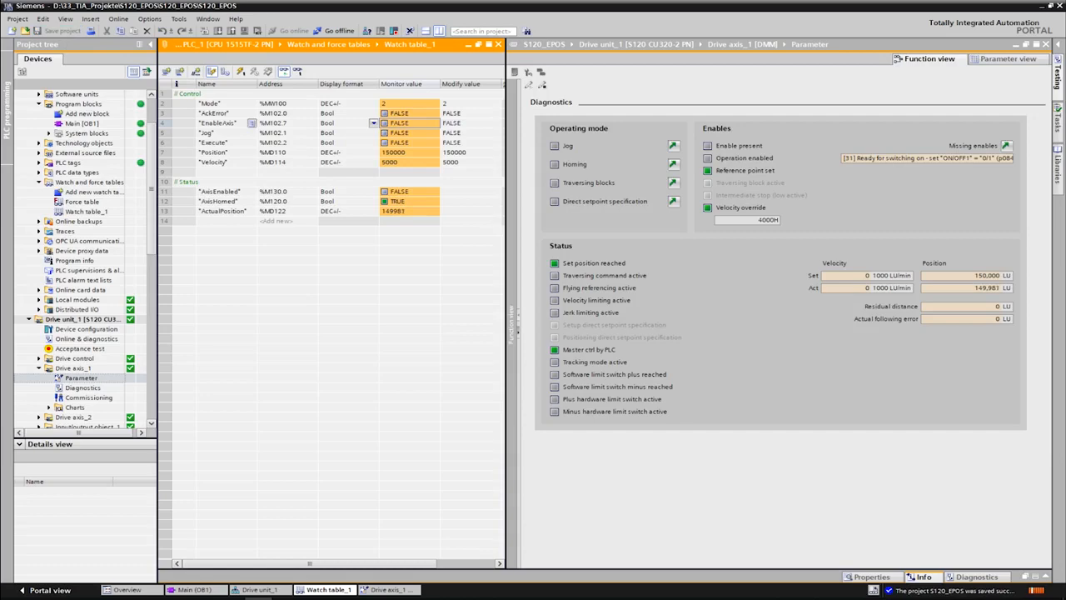